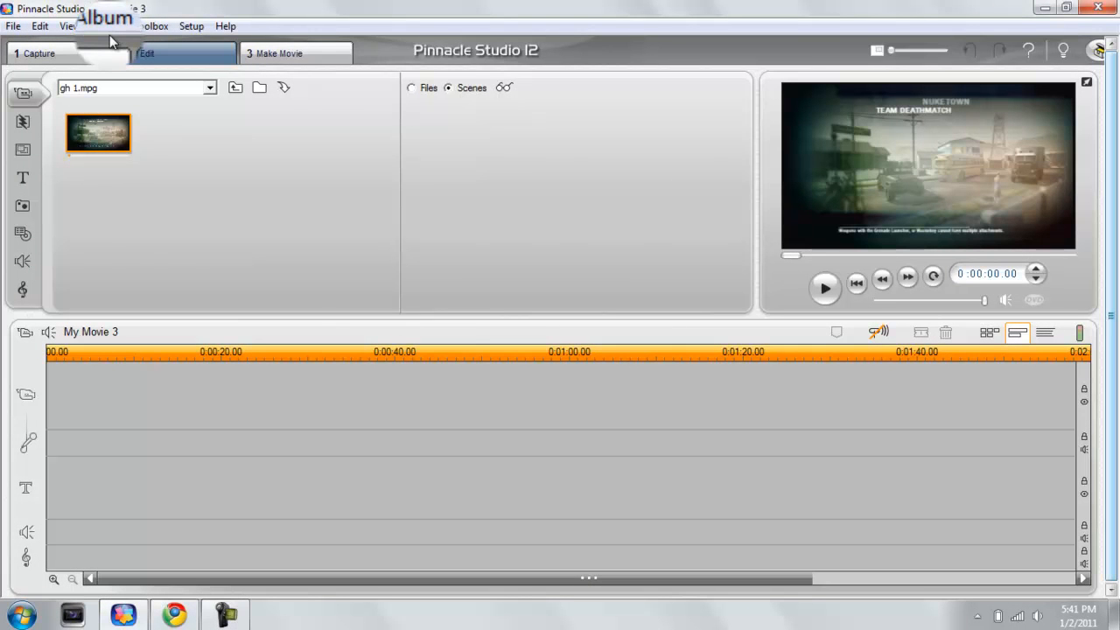
Step: Bring up the Setup Options dialog from Setup > Capture source, showing DV Camcorder and NTSC
click(180, 54)
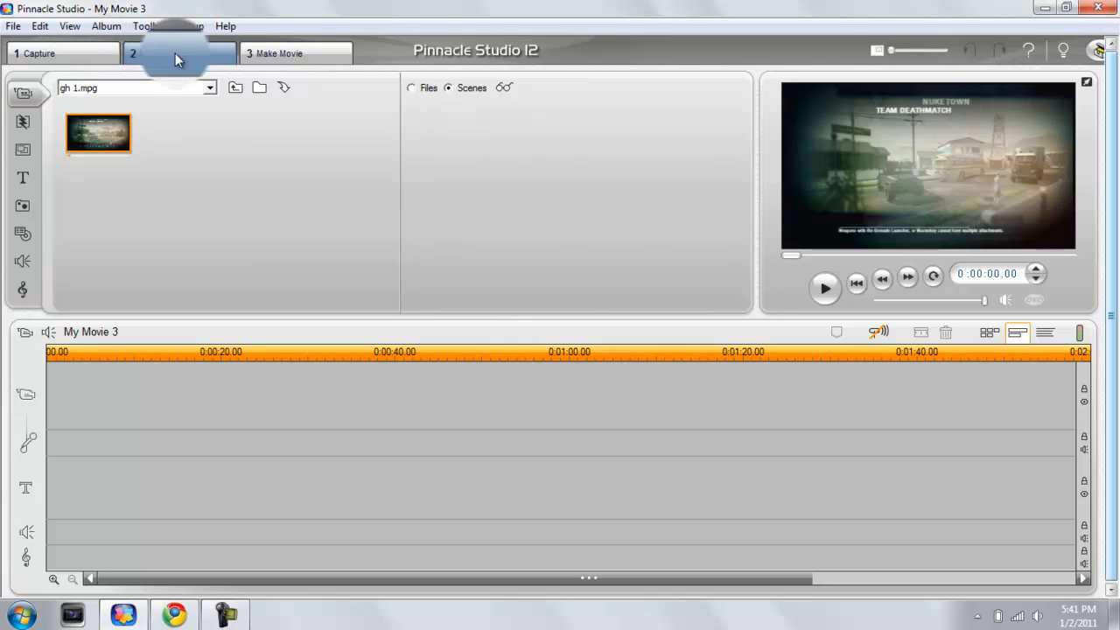
click(179, 54)
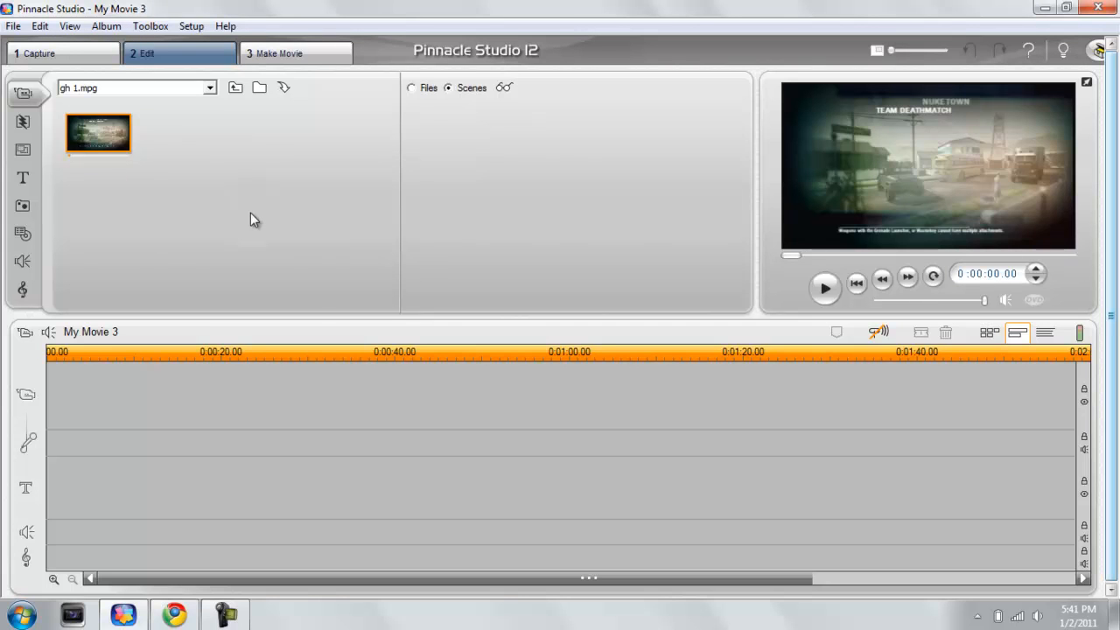
mouse_move(146, 216)
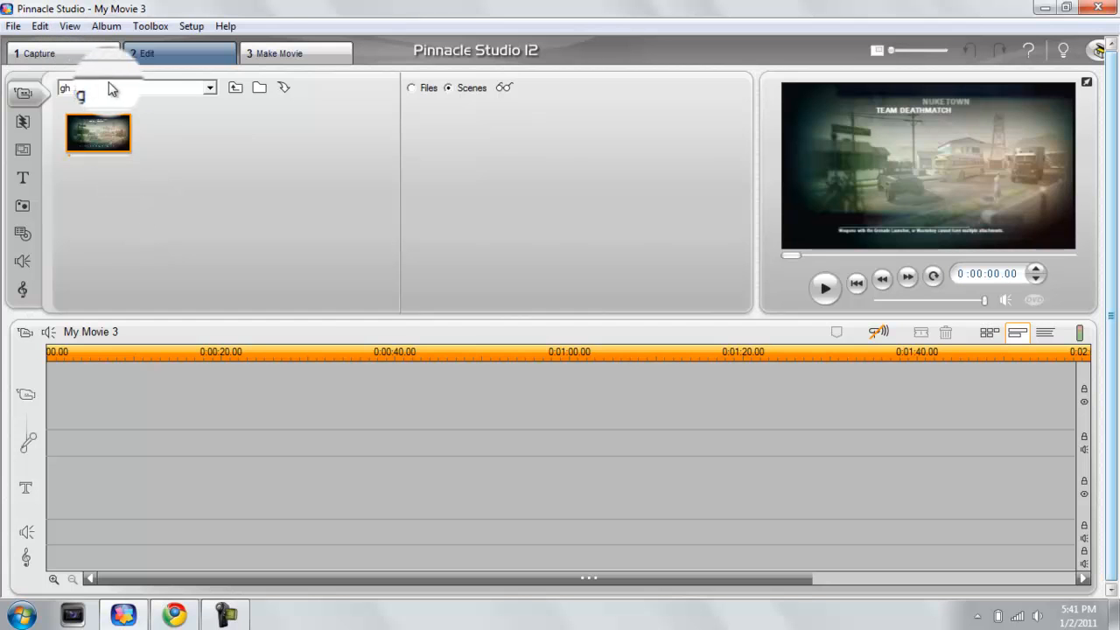
text(1.mpg)
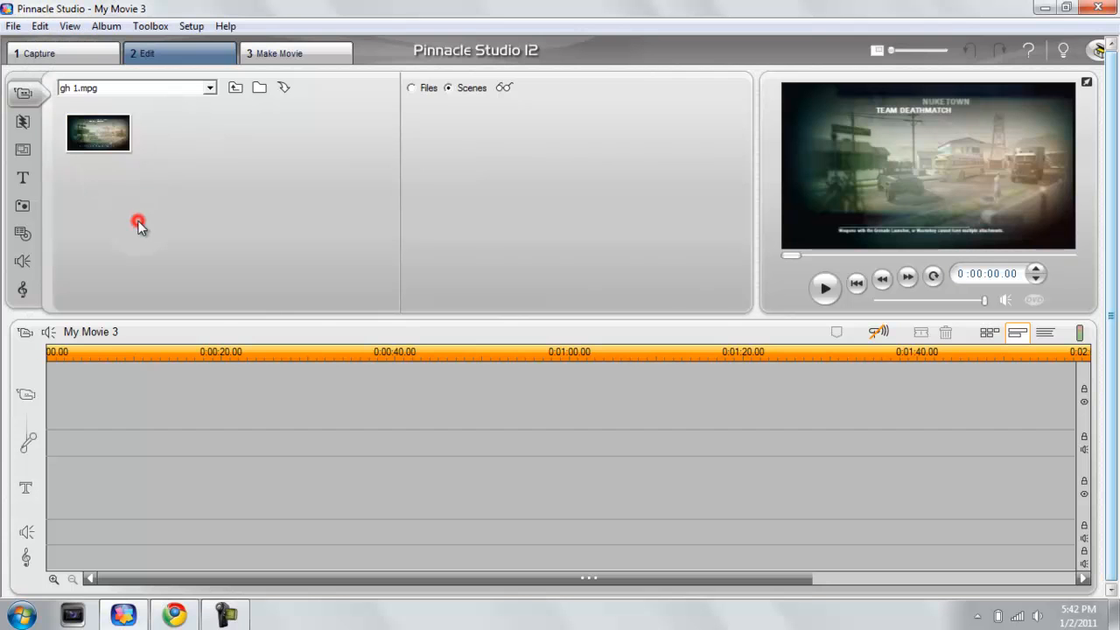
mouse_move(184, 232)
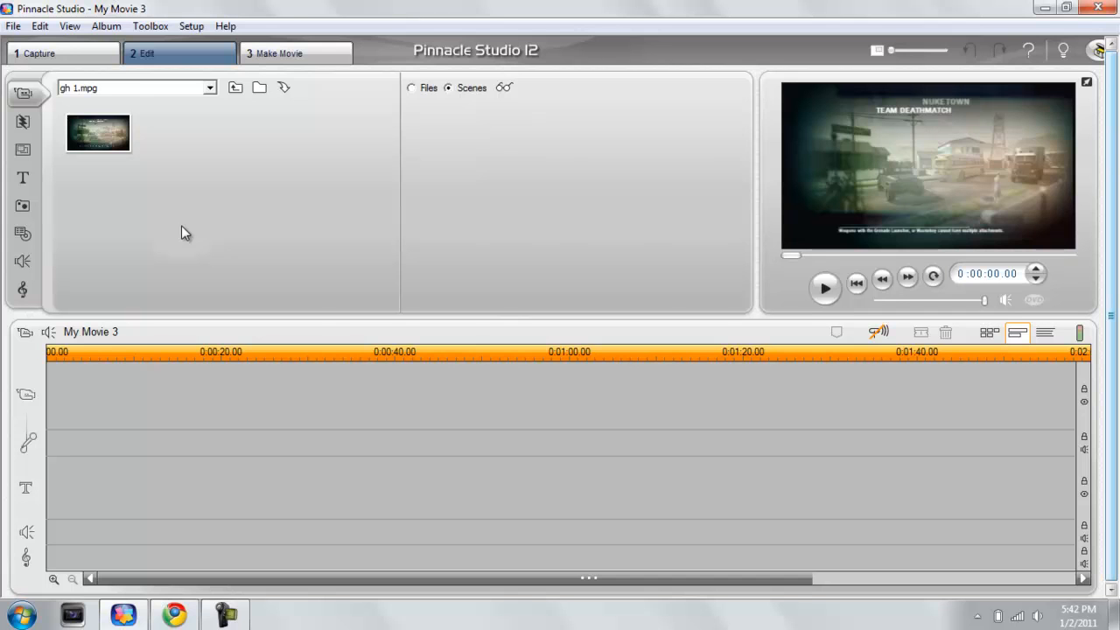
mouse_move(290, 333)
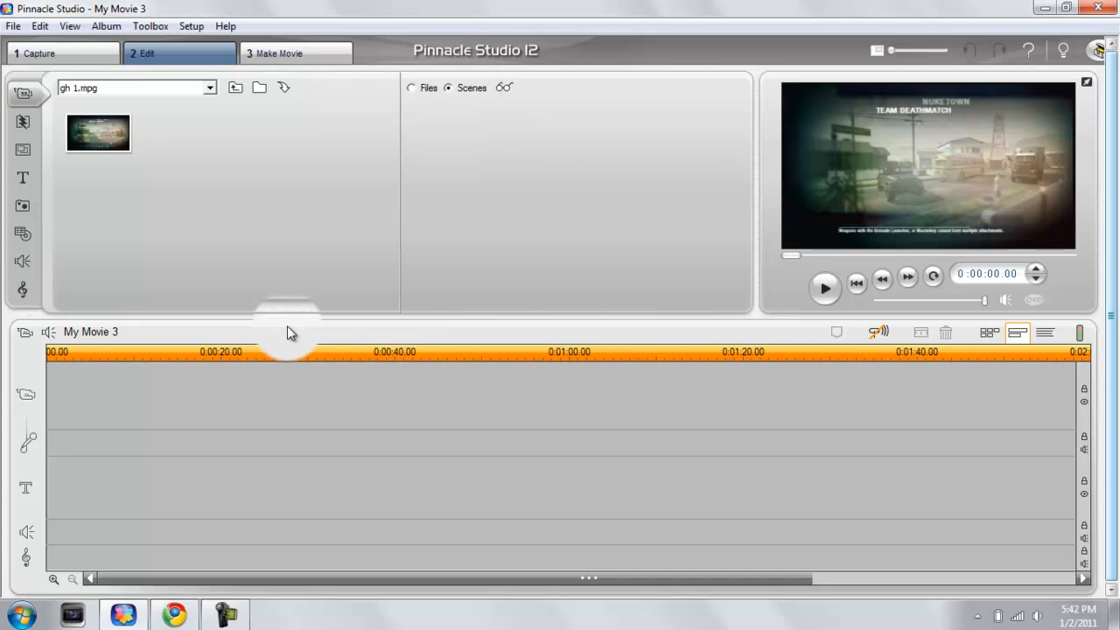
mouse_move(199, 217)
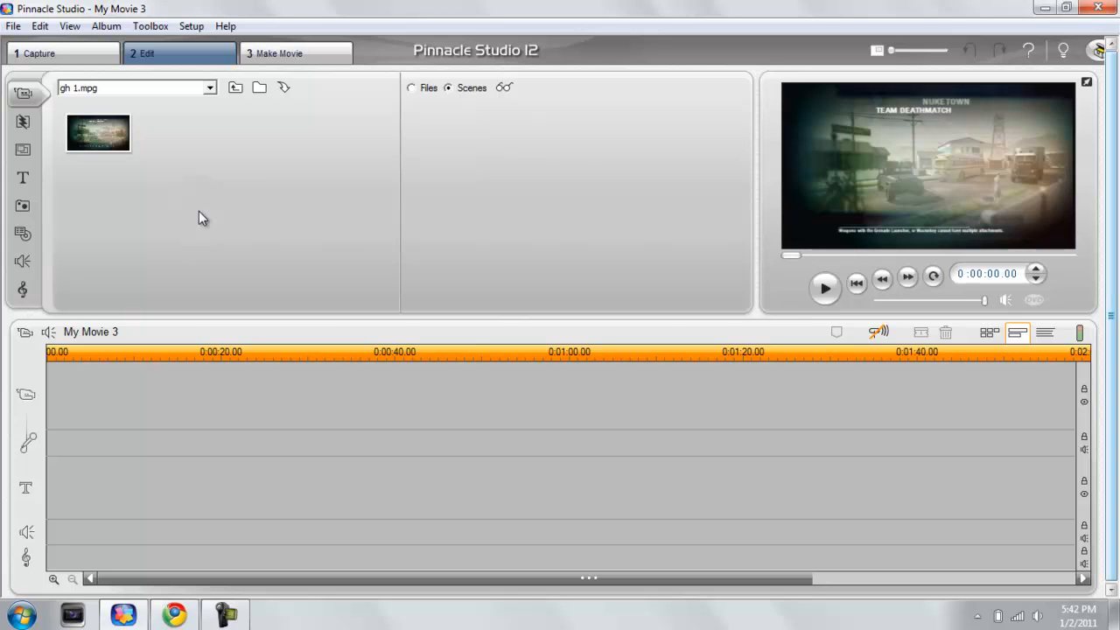
mouse_move(170, 222)
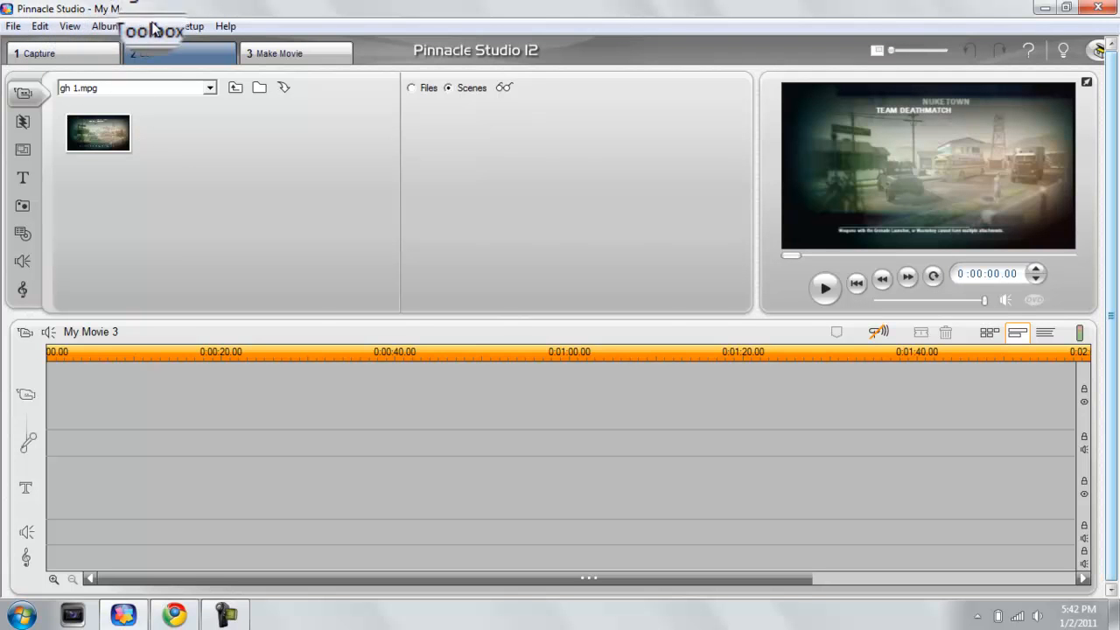
click(191, 26)
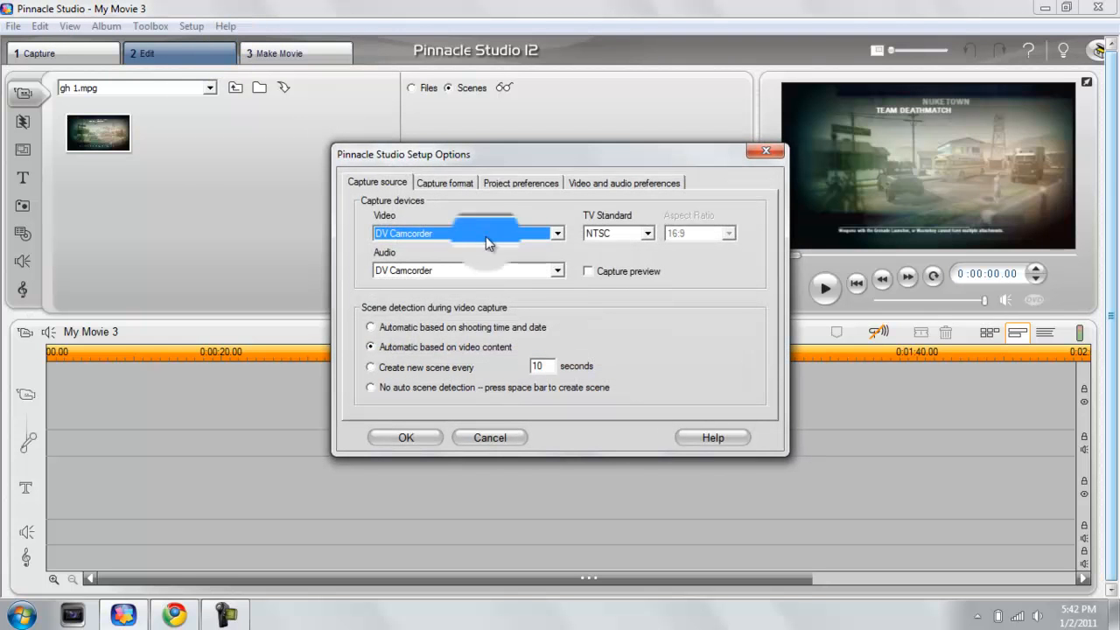
click(557, 233)
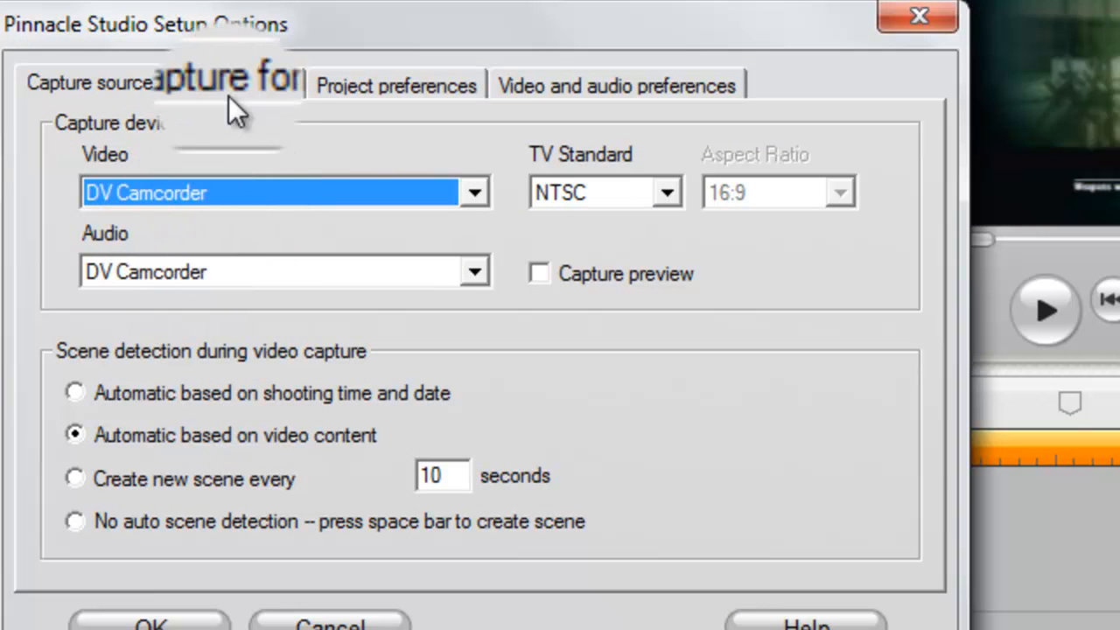
Step: Choose the MPEG-1/2 capture preset with Custom quality (MPEG2, 720x480, 6100 kbit/s)
click(229, 83)
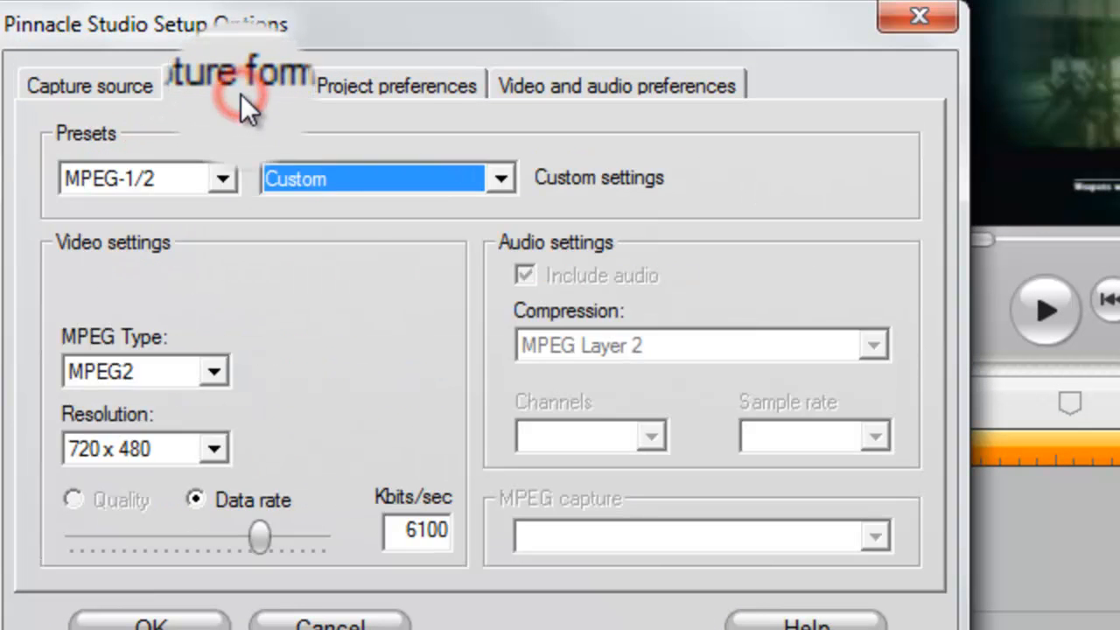
click(223, 179)
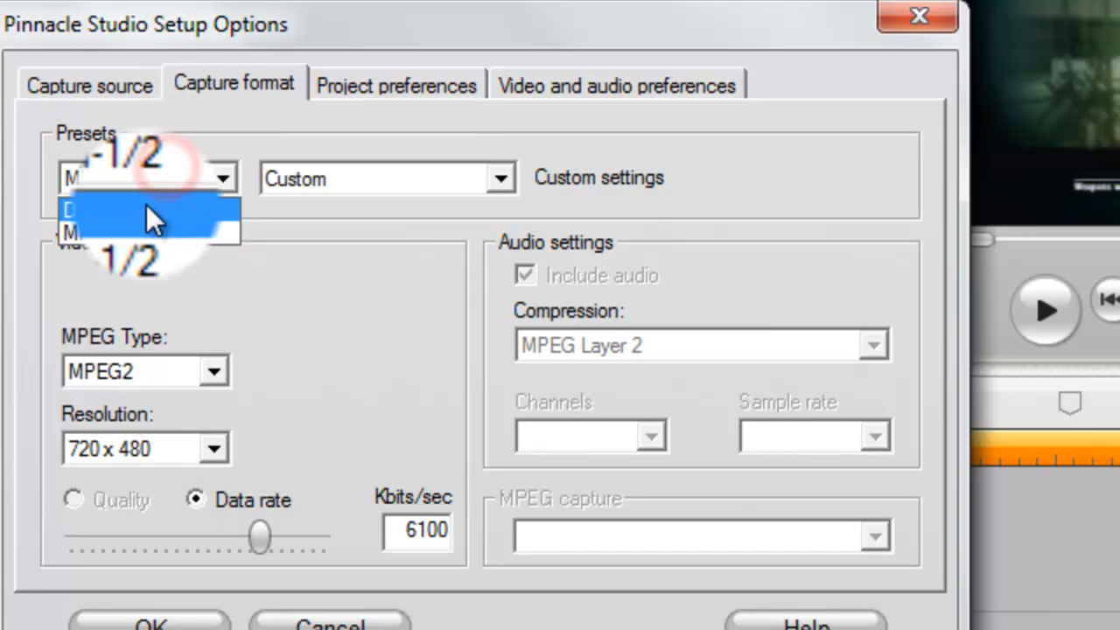
click(149, 210)
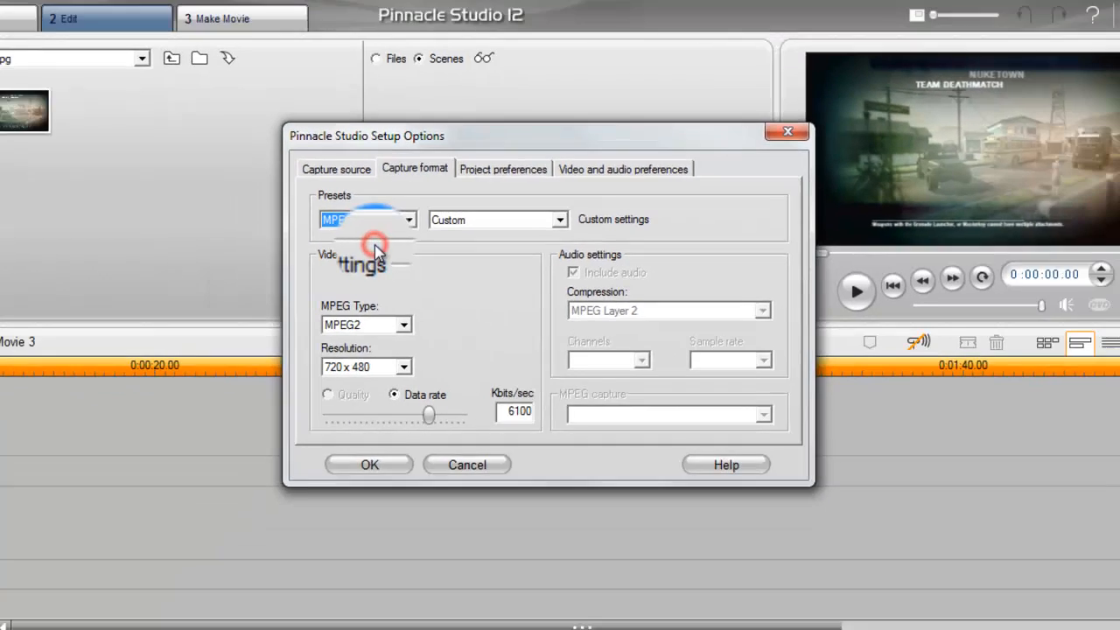
click(570, 225)
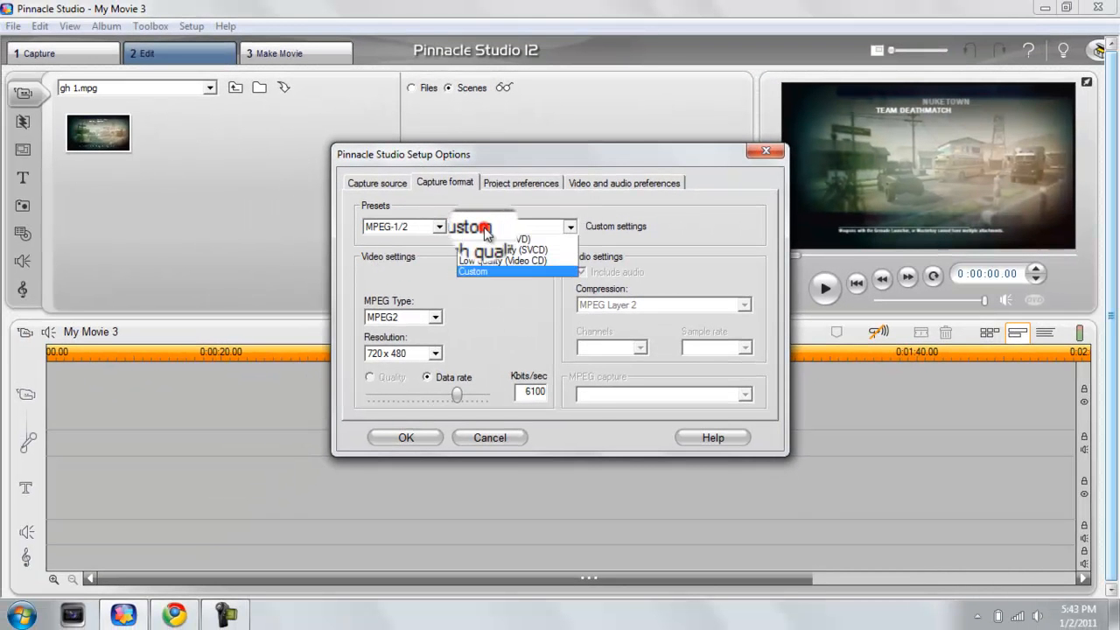
click(473, 271)
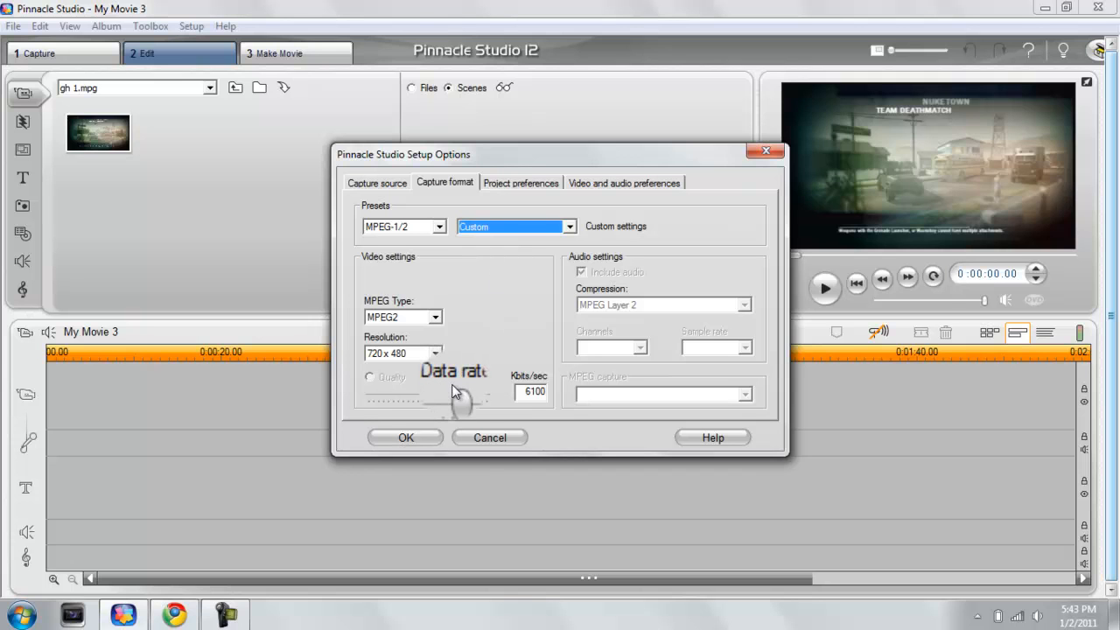
Step: Slide the capture data rate between roughly 5600 and 7700 kbit/s, passing 6100 and 6200
drag(455, 399, 472, 398)
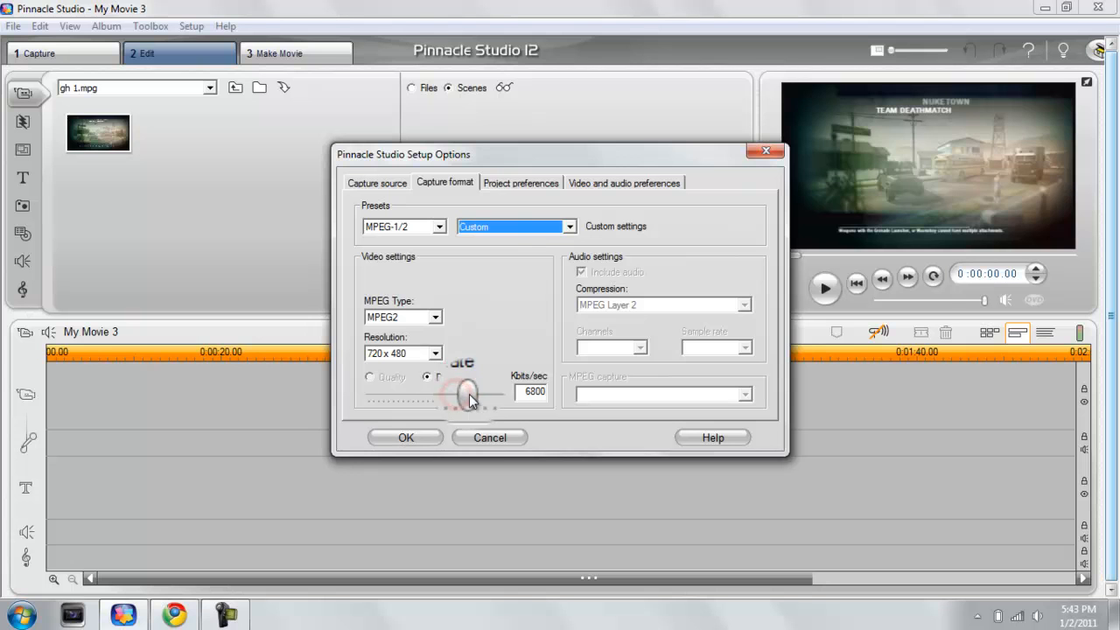
drag(468, 394, 451, 394)
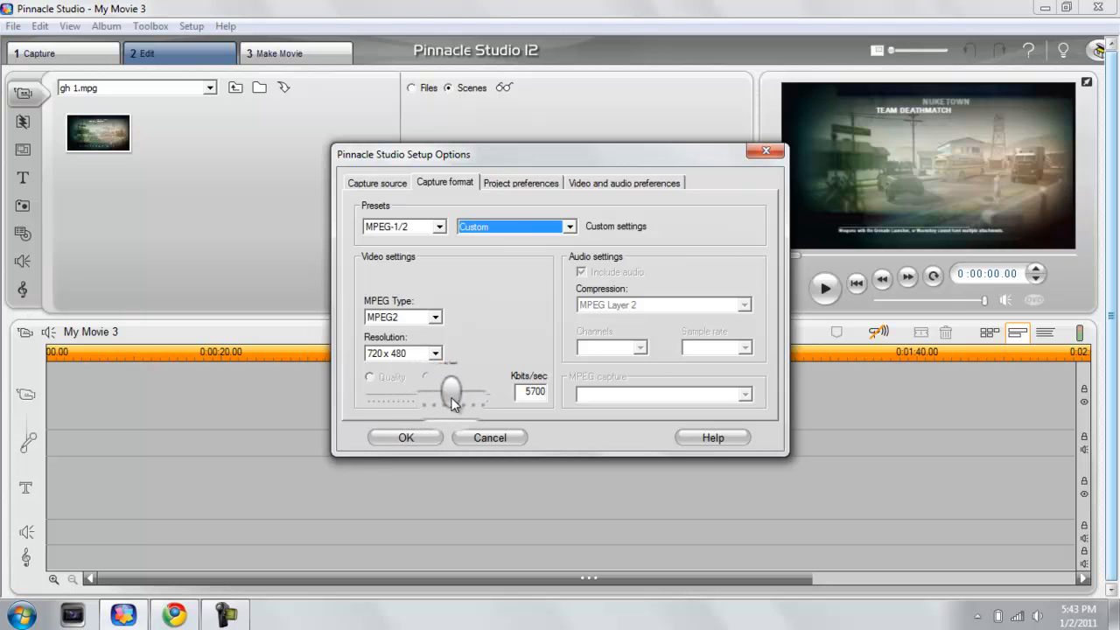
drag(449, 389, 458, 389)
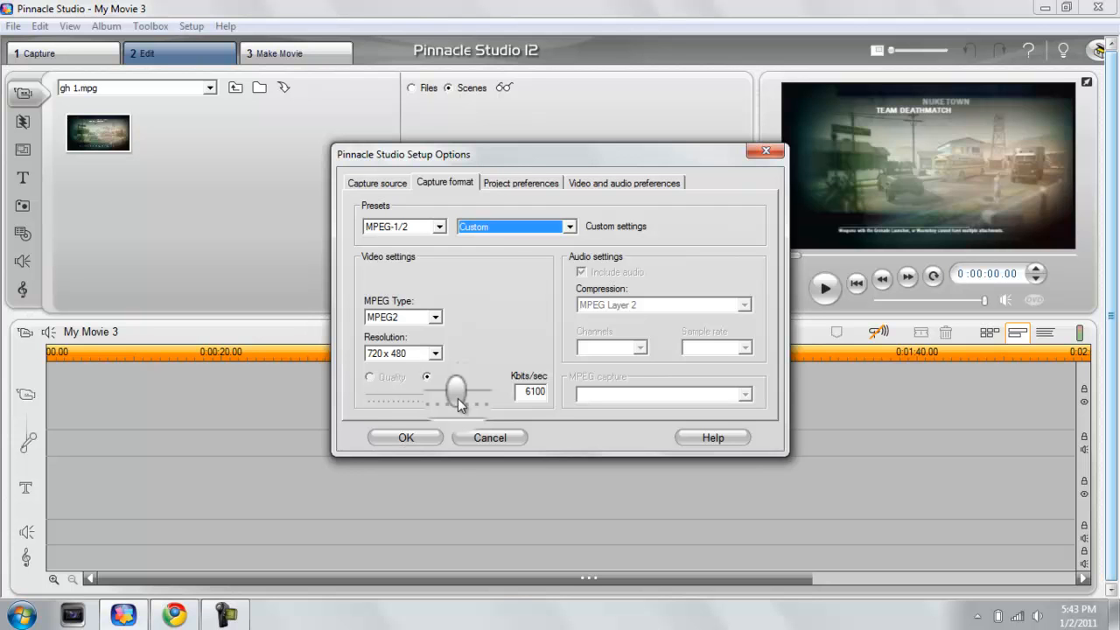
drag(455, 390, 460, 393)
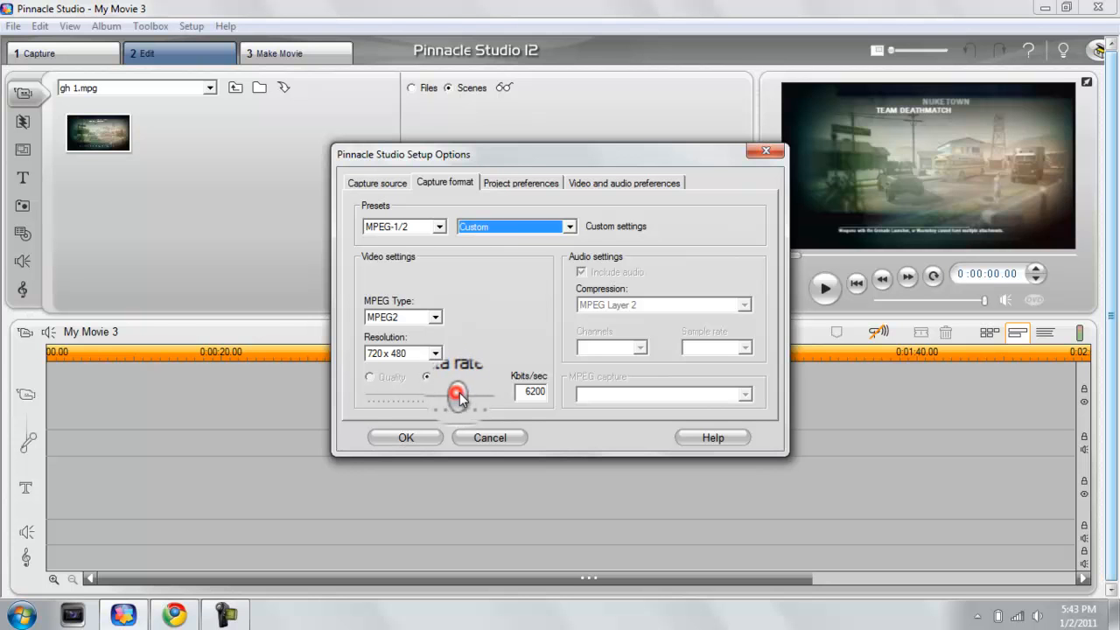
drag(460, 392, 486, 392)
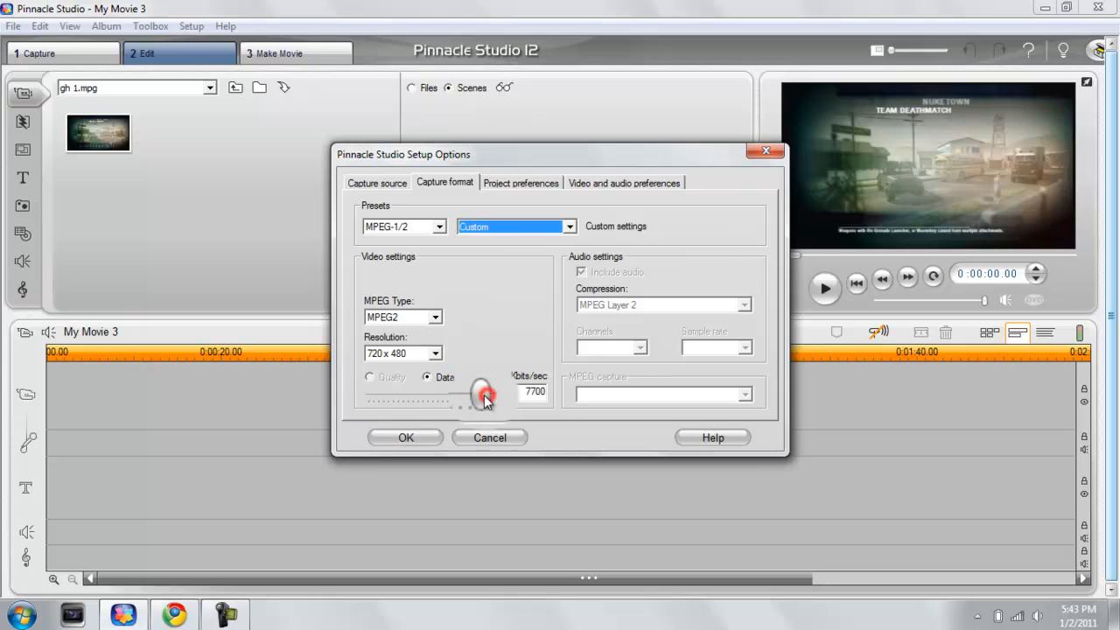
drag(486, 392, 459, 392)
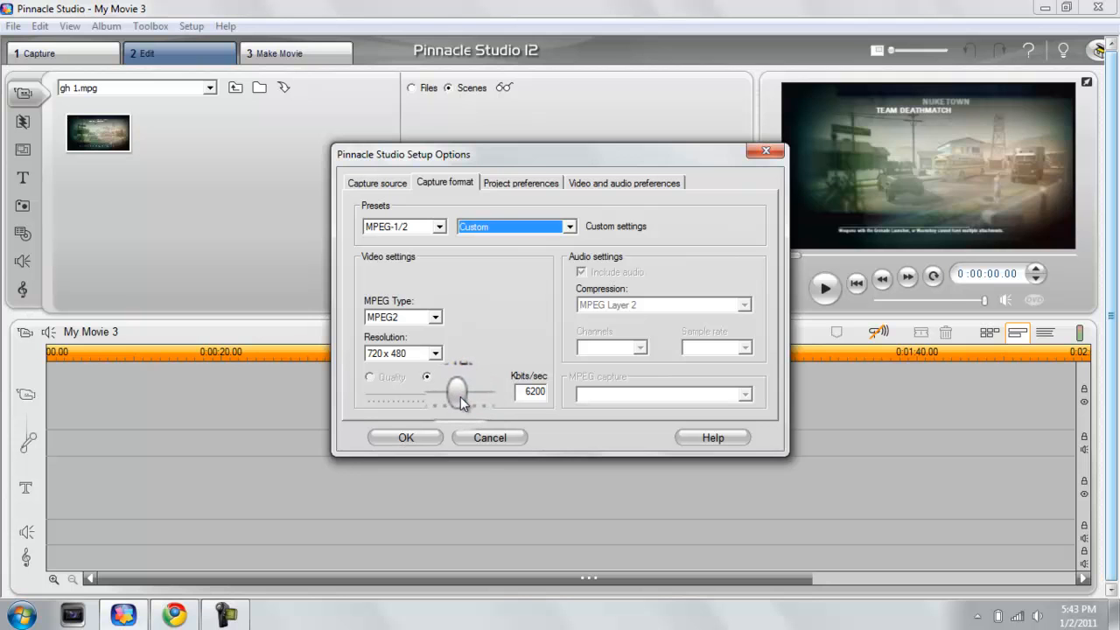
drag(459, 391, 457, 391)
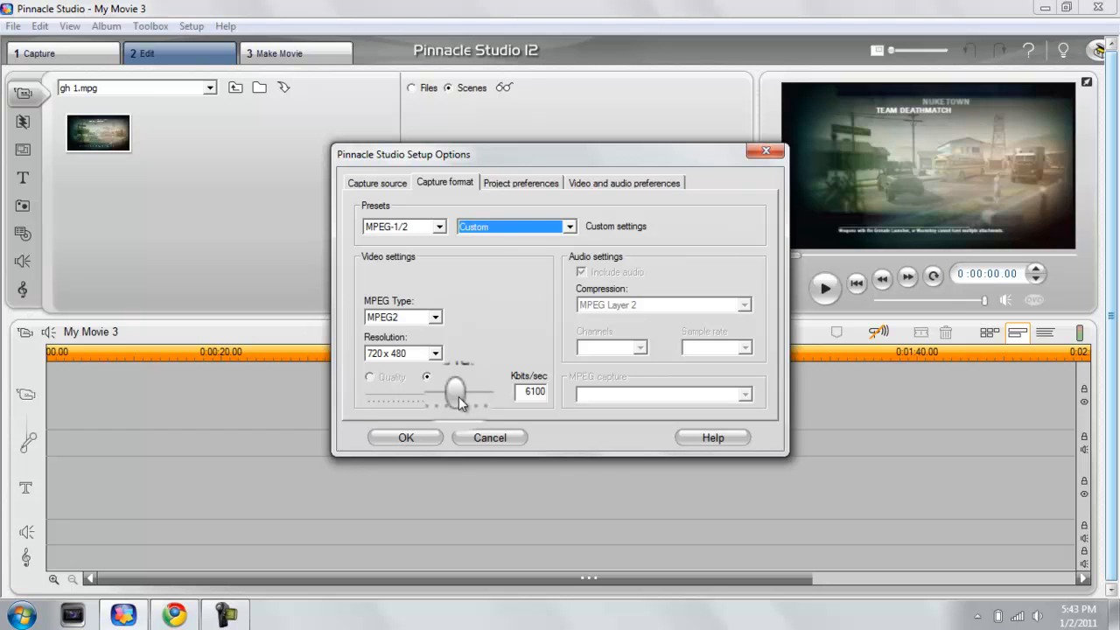
drag(462, 391, 454, 391)
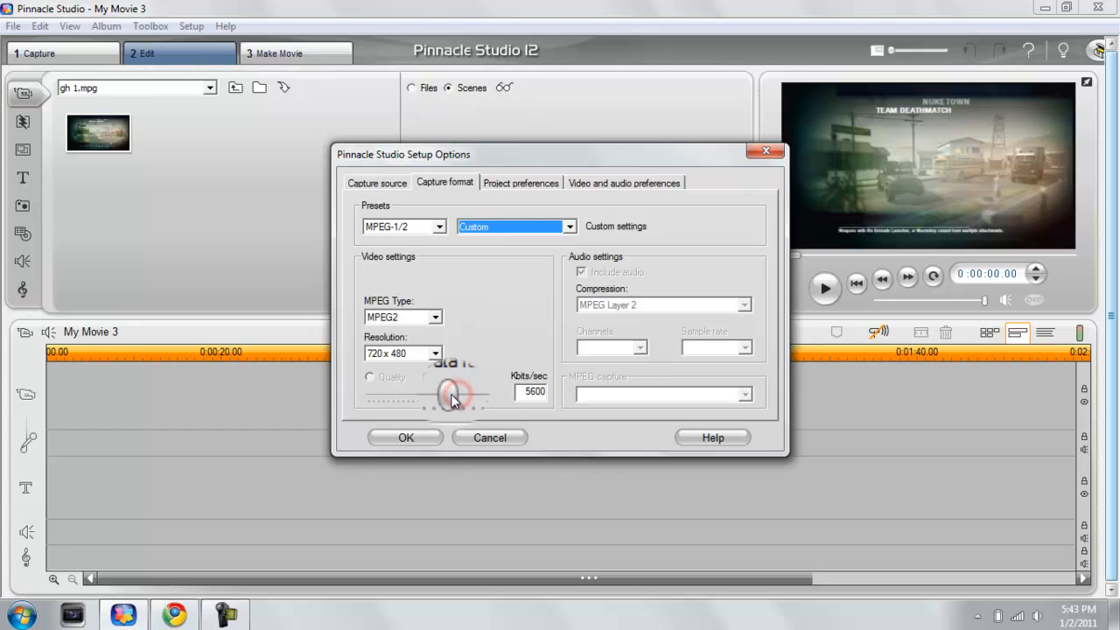
drag(455, 394, 429, 394)
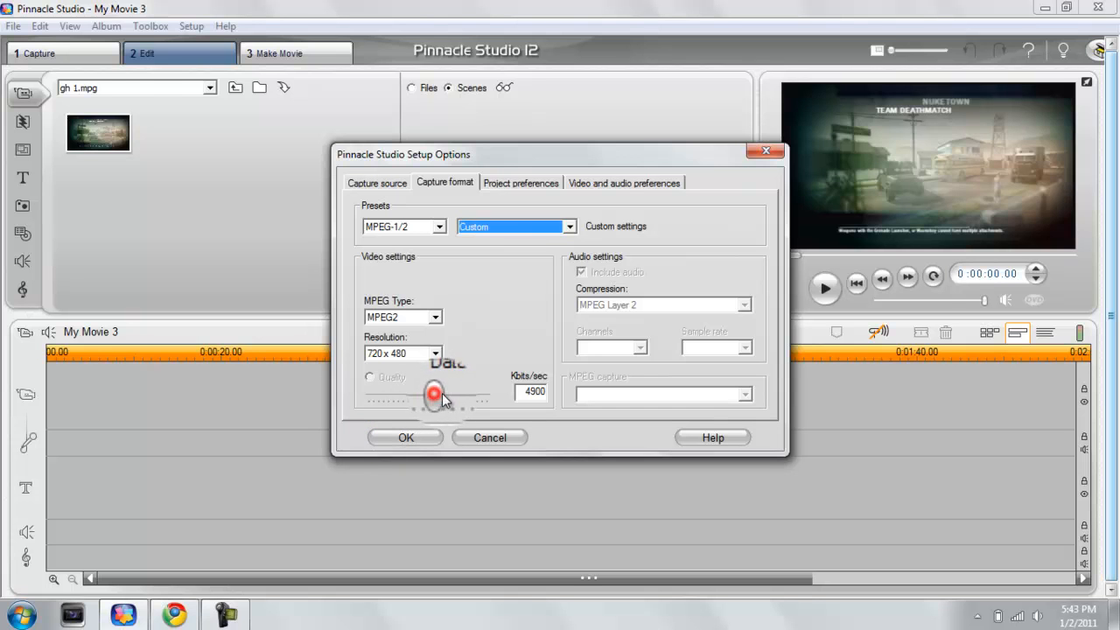
Step: Bring the data rate back up from about 3200 through 4800 and 5600 to 6100 kbit/s
drag(435, 396, 429, 395)
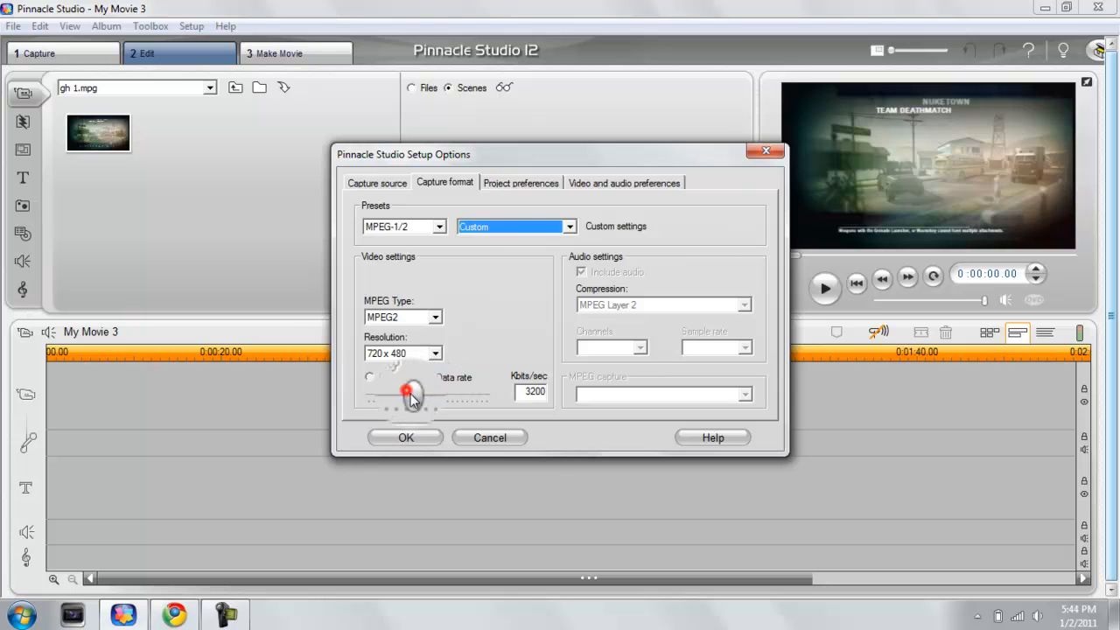
drag(411, 392, 439, 392)
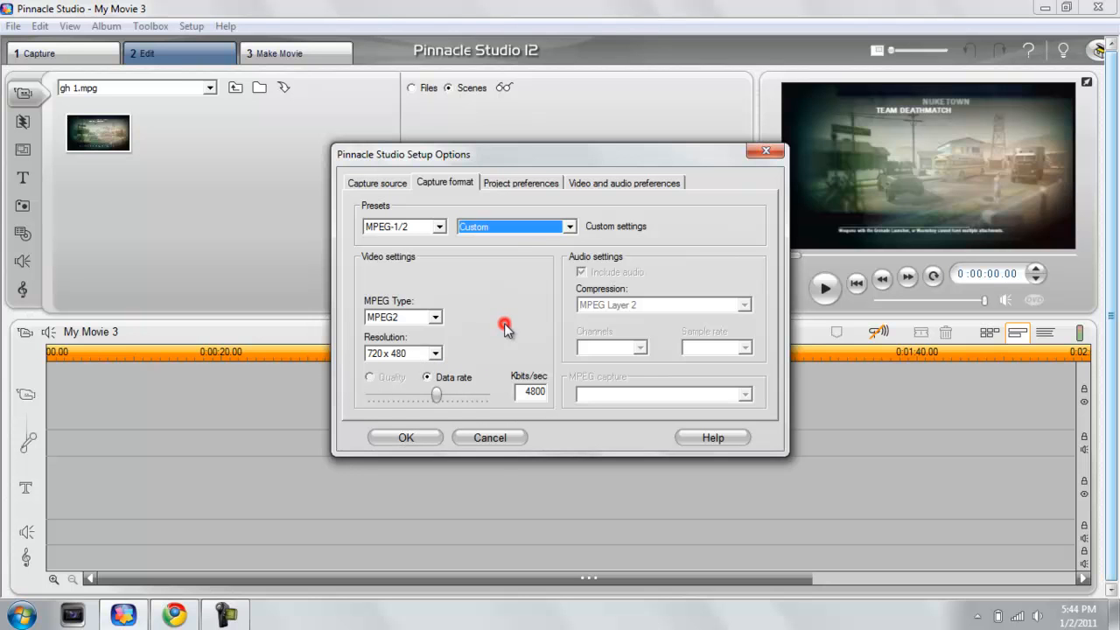
drag(436, 395, 448, 395)
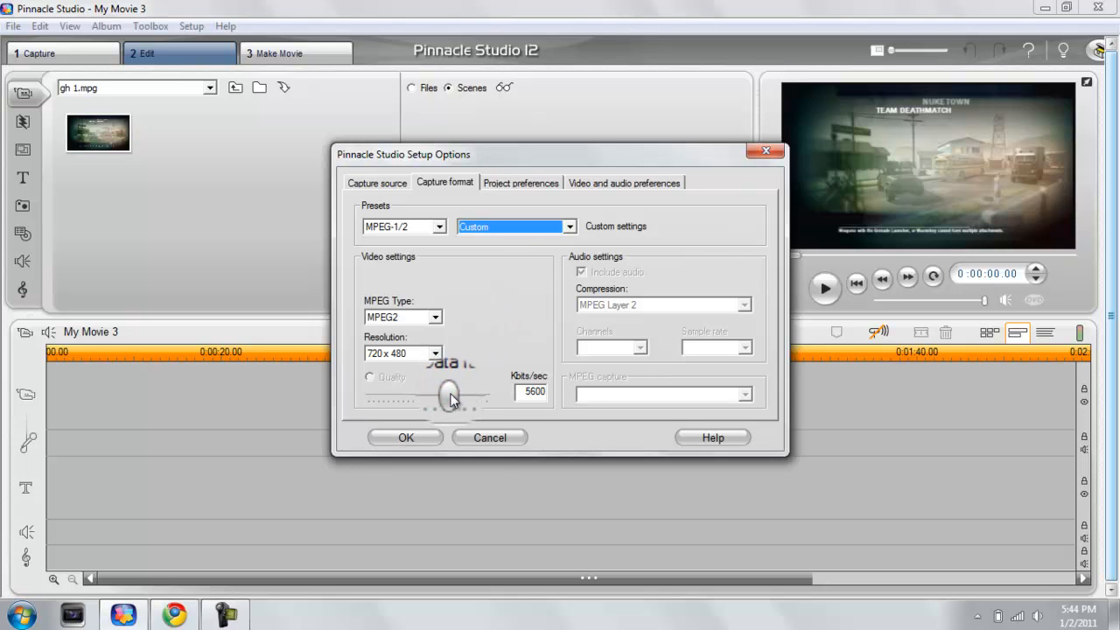
drag(446, 392, 458, 392)
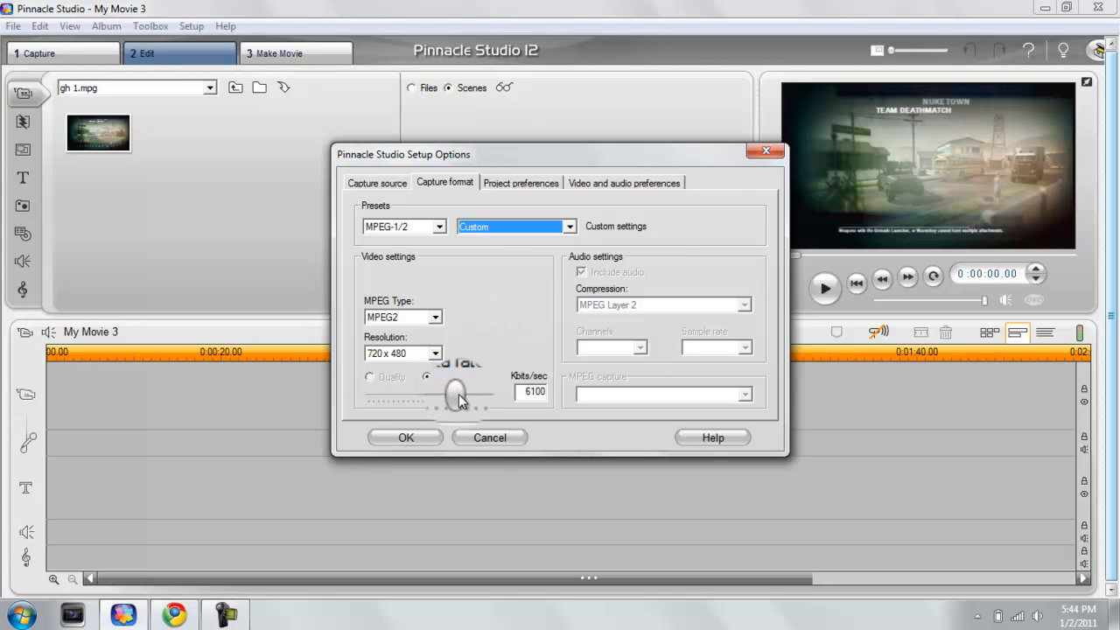
click(427, 377)
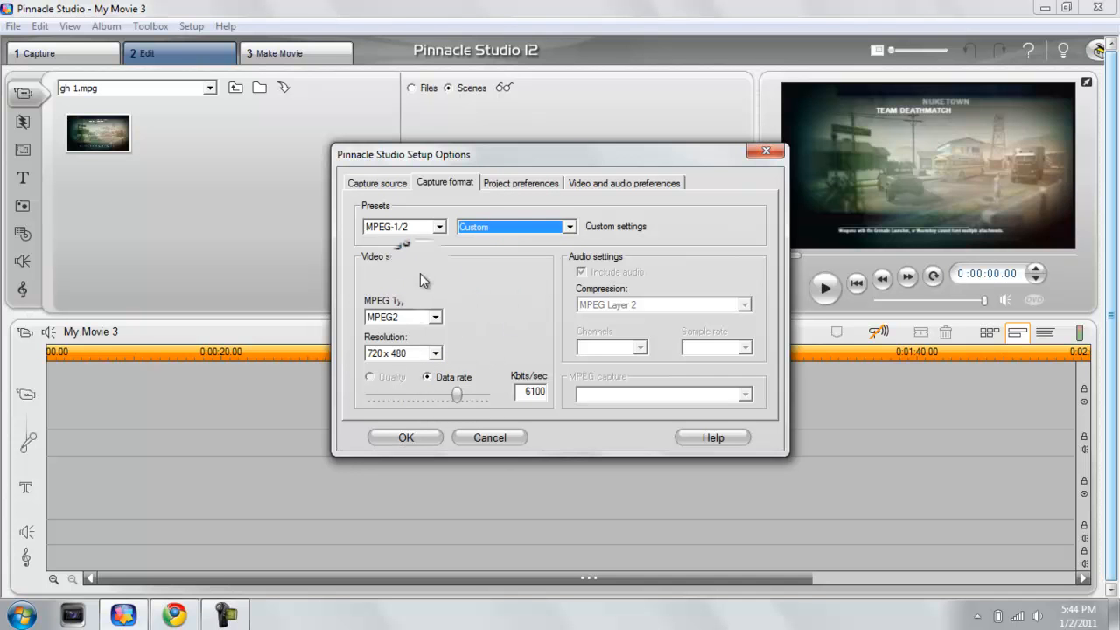